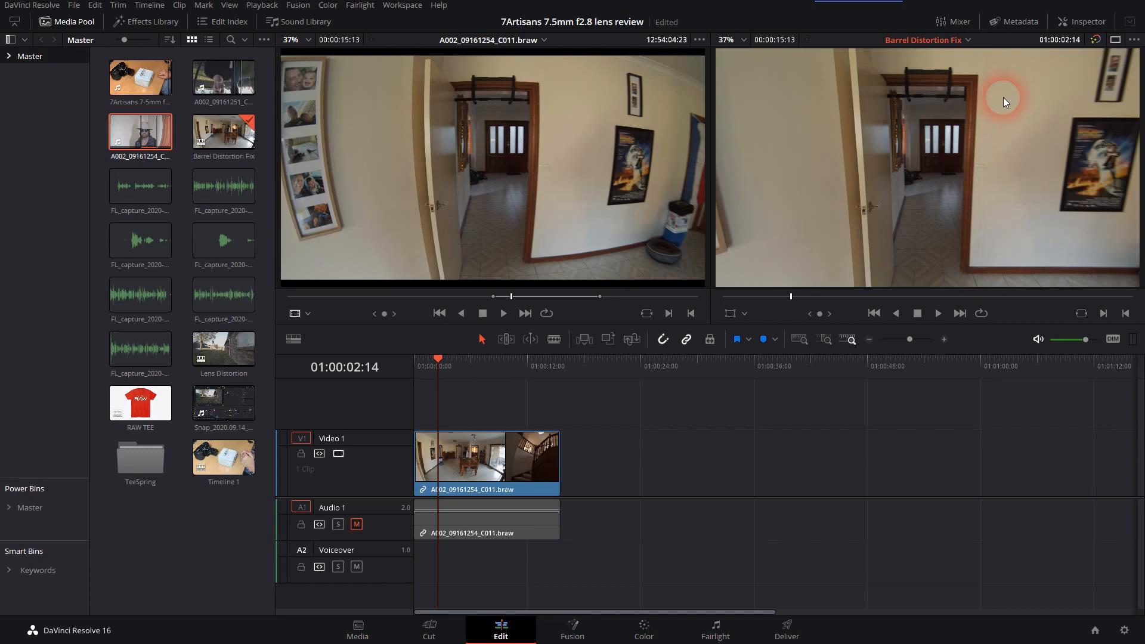
pyautogui.moveTo(528, 166)
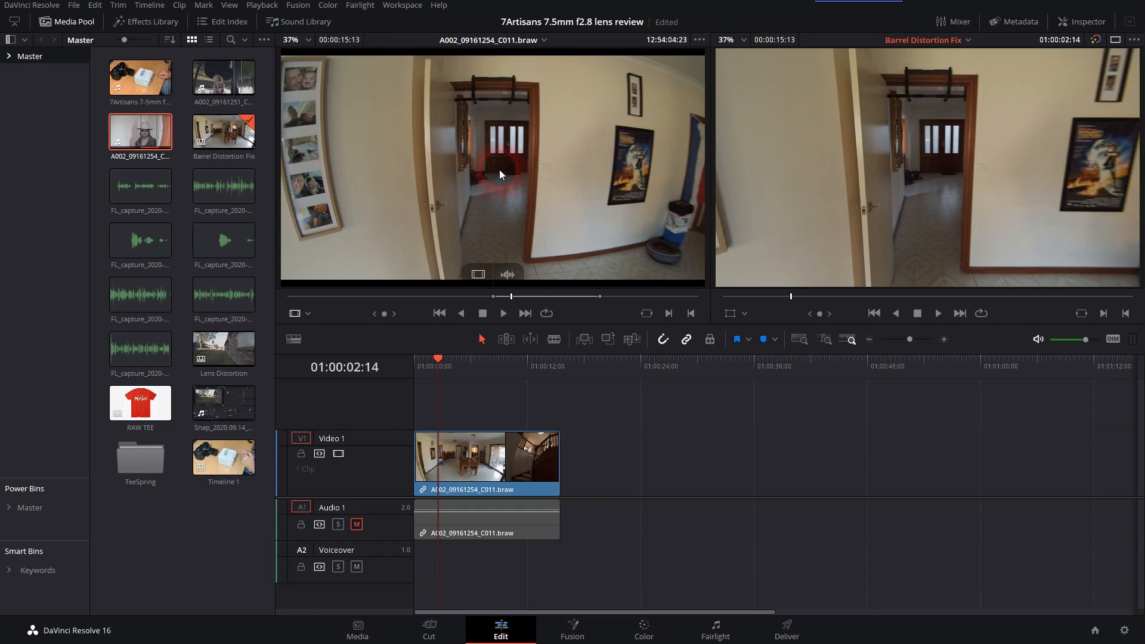
pyautogui.moveTo(929, 166)
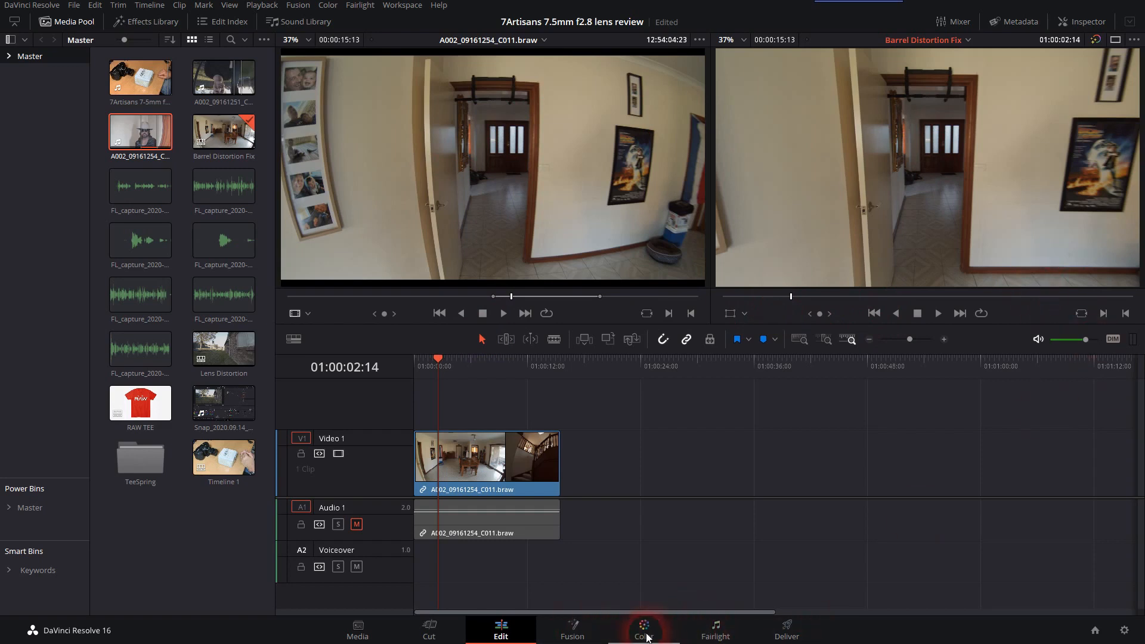
# Step: Add a ganged Lens Distortion node after node 01 with distortion -0.400 on the Color page
pyautogui.click(644, 628)
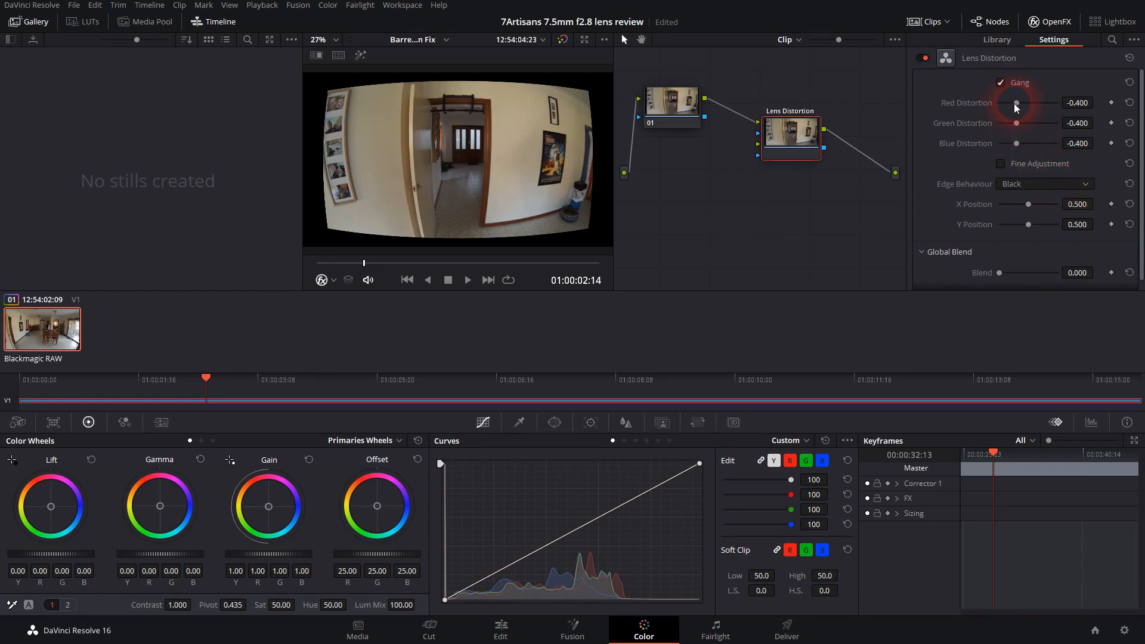
# Step: Raise the ganged distortion from -0.400 to 0.510 so walls and door frames look straight
pyautogui.moveTo(1016, 102); pyautogui.dragTo(1019, 103)
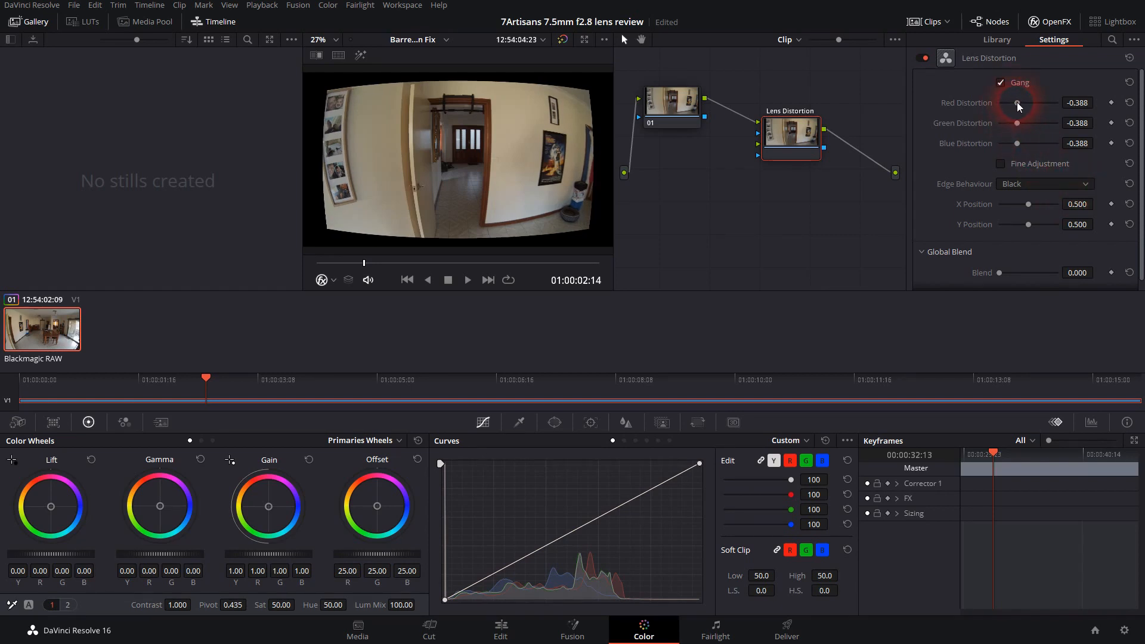
pyautogui.moveTo(1016, 102); pyautogui.dragTo(1061, 102)
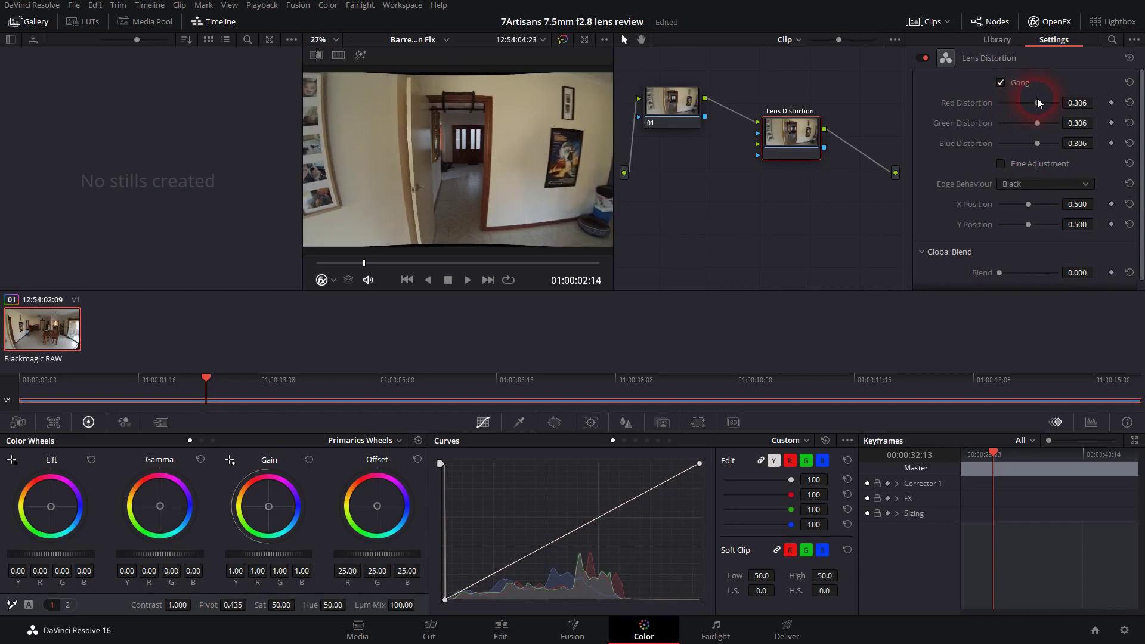
pyautogui.moveTo(1030, 103); pyautogui.dragTo(1045, 103)
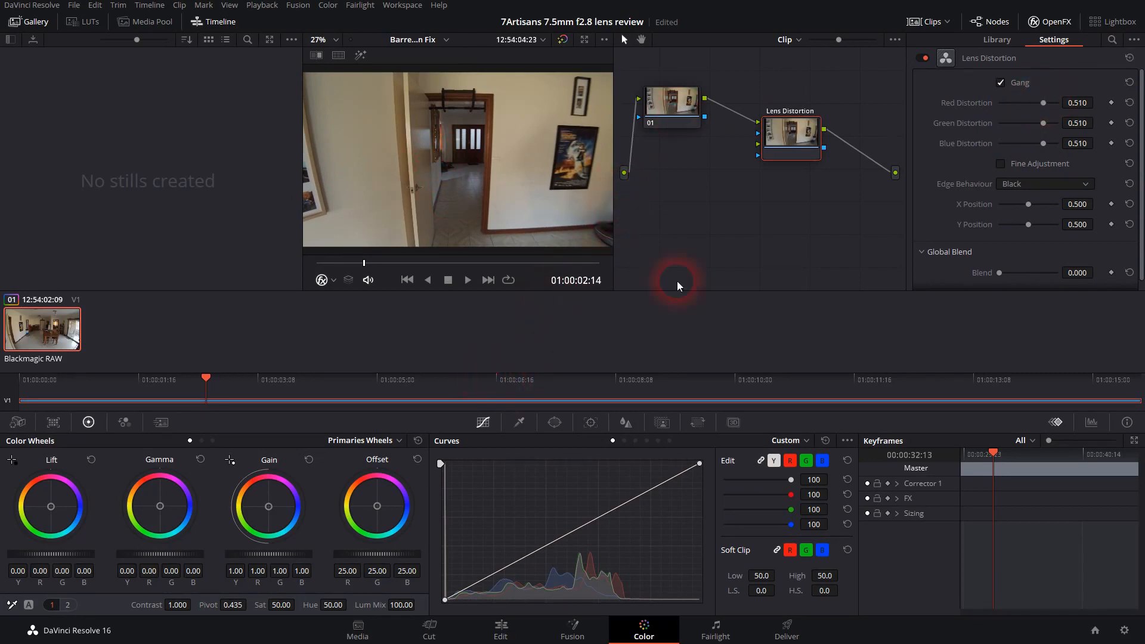
# Step: Compare the curved source clip with the straightened Barrel Distortion Fix timeline on the Edit page
pyautogui.click(501, 627)
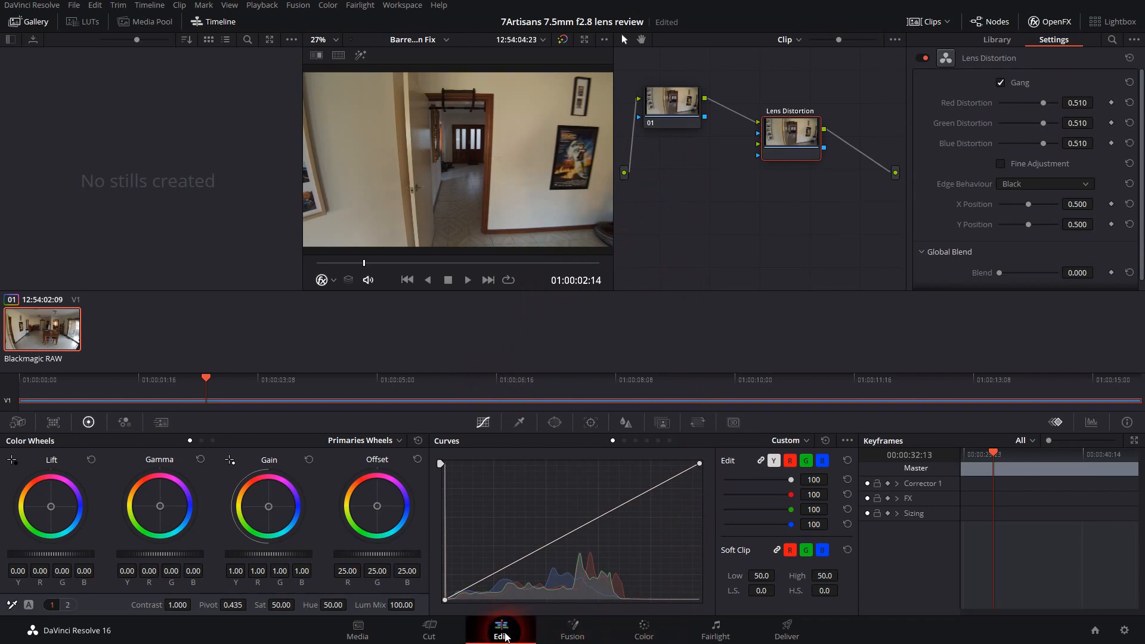
pyautogui.click(501, 630)
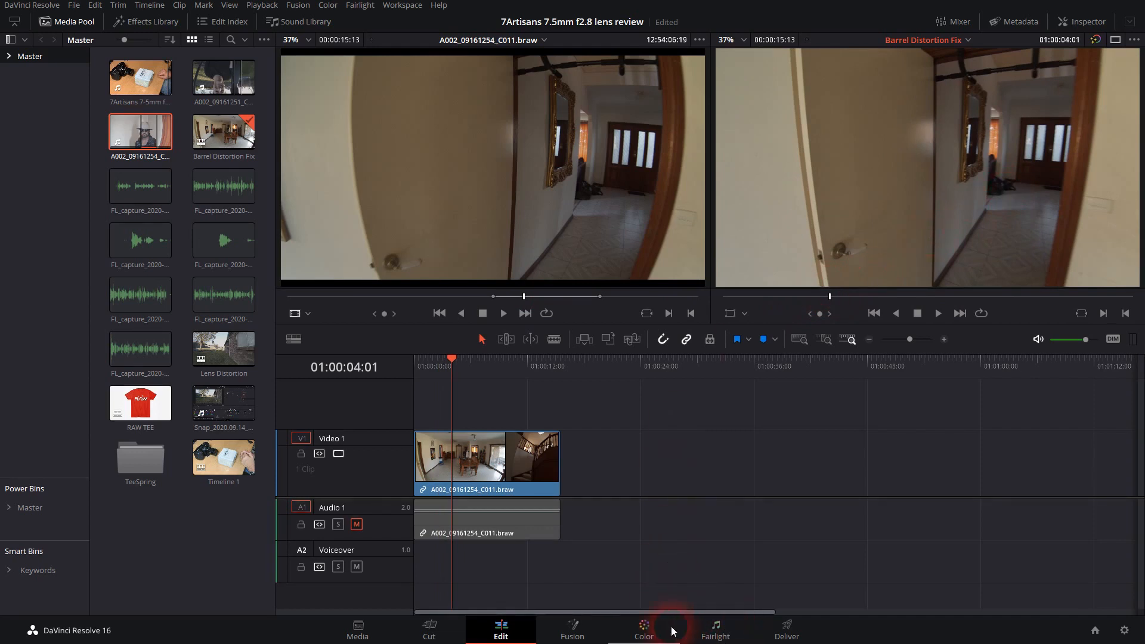
pyautogui.click(643, 625)
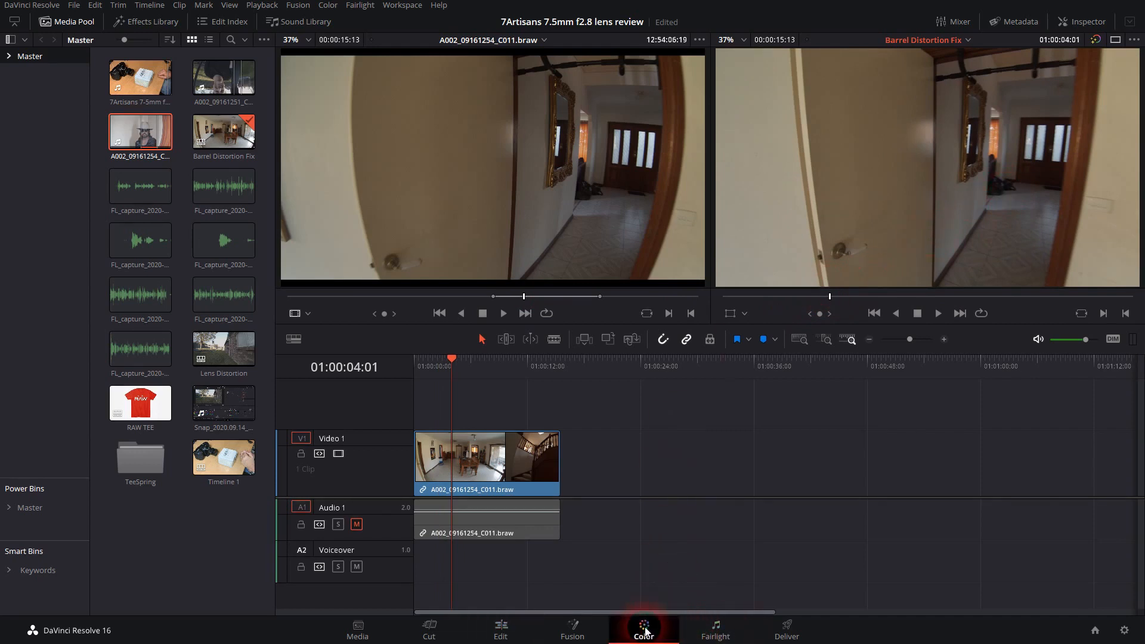
# Step: Nudge the ganged distortion slightly higher and compare the result on the Edit page
pyautogui.click(643, 629)
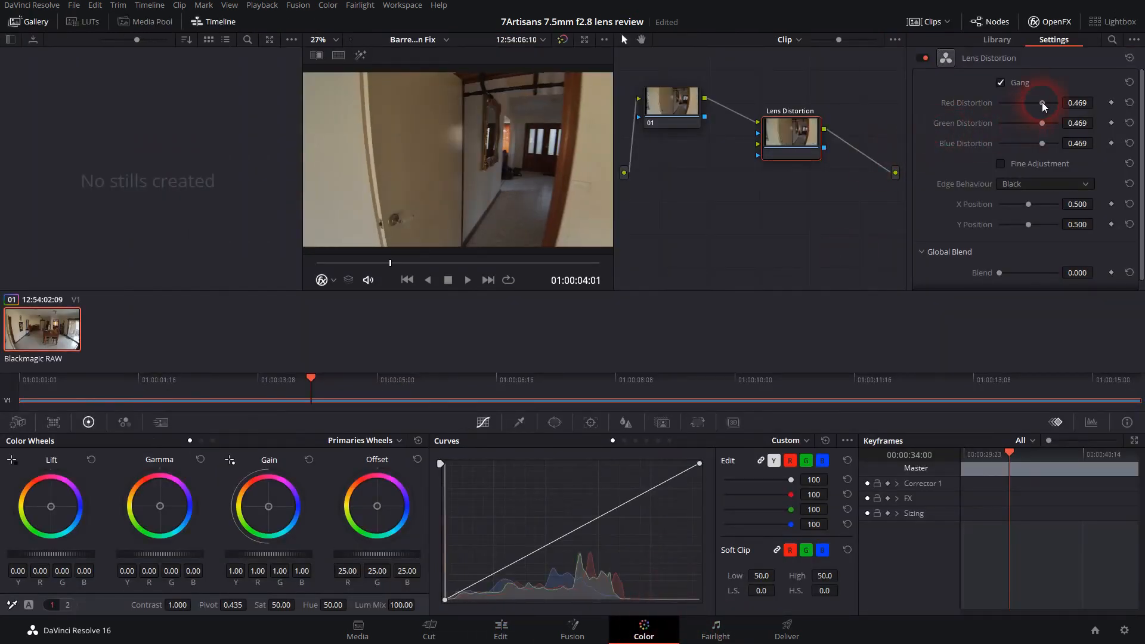
pyautogui.moveTo(1042, 102); pyautogui.dragTo(1046, 103)
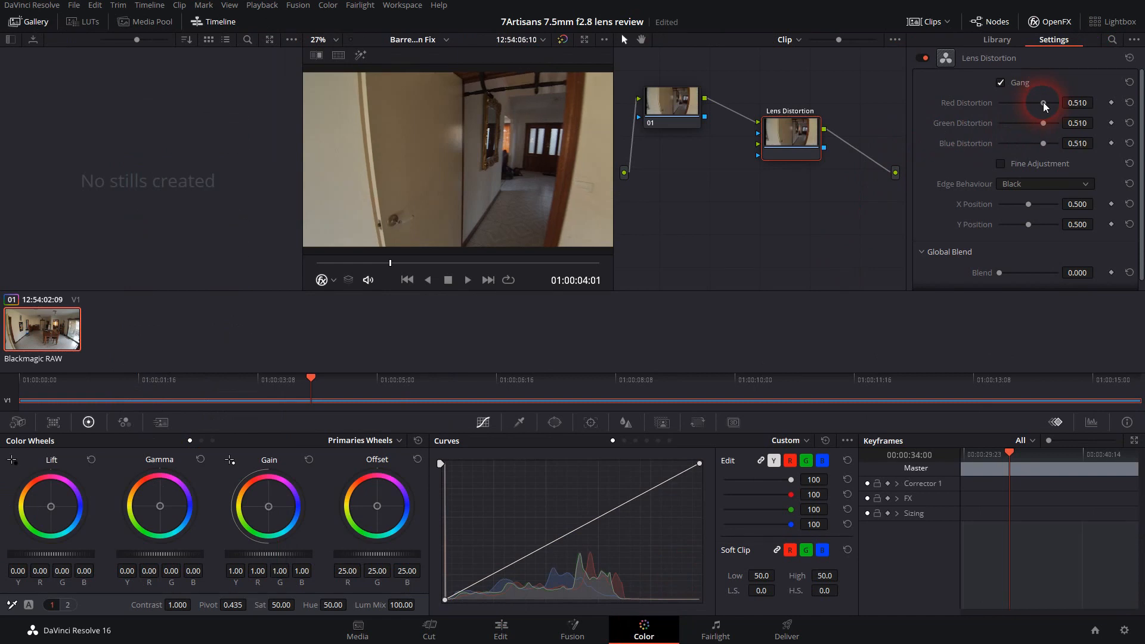
pyautogui.moveTo(1040, 103); pyautogui.dragTo(1046, 103)
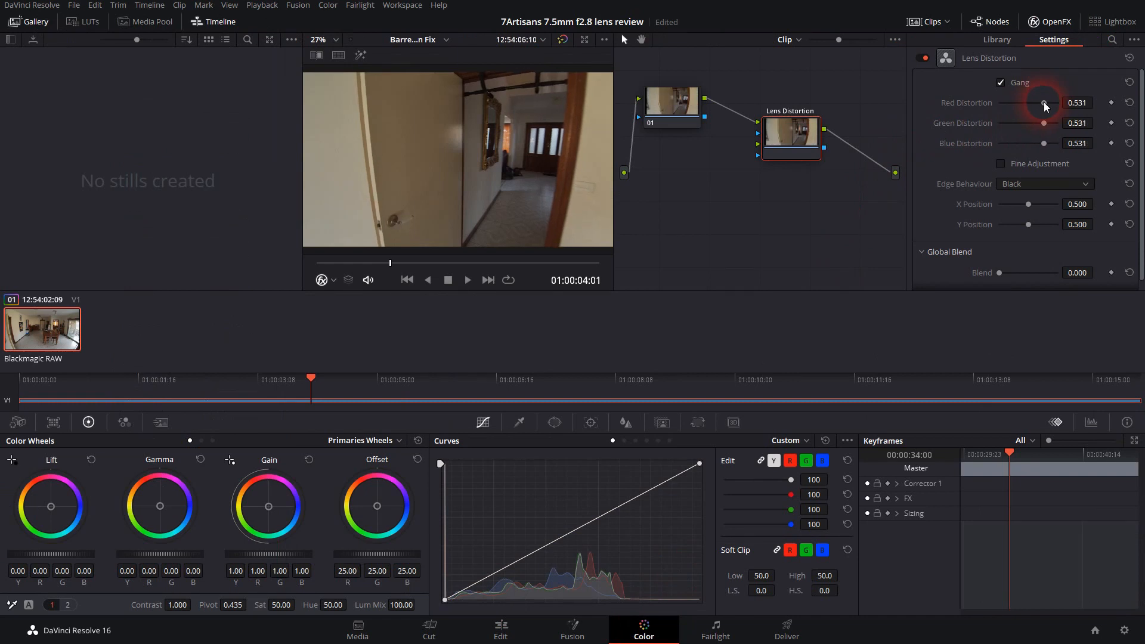
pyautogui.click(500, 635)
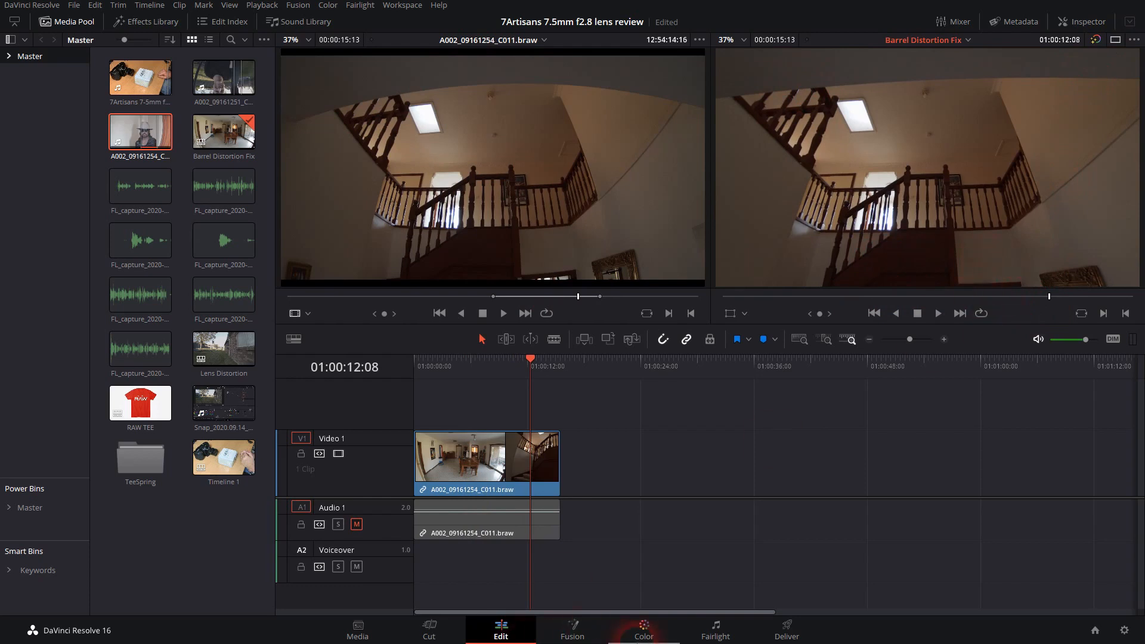
# Step: Strengthen the distortion to 0.714 and compare the straightened staircase against the original
pyautogui.click(643, 630)
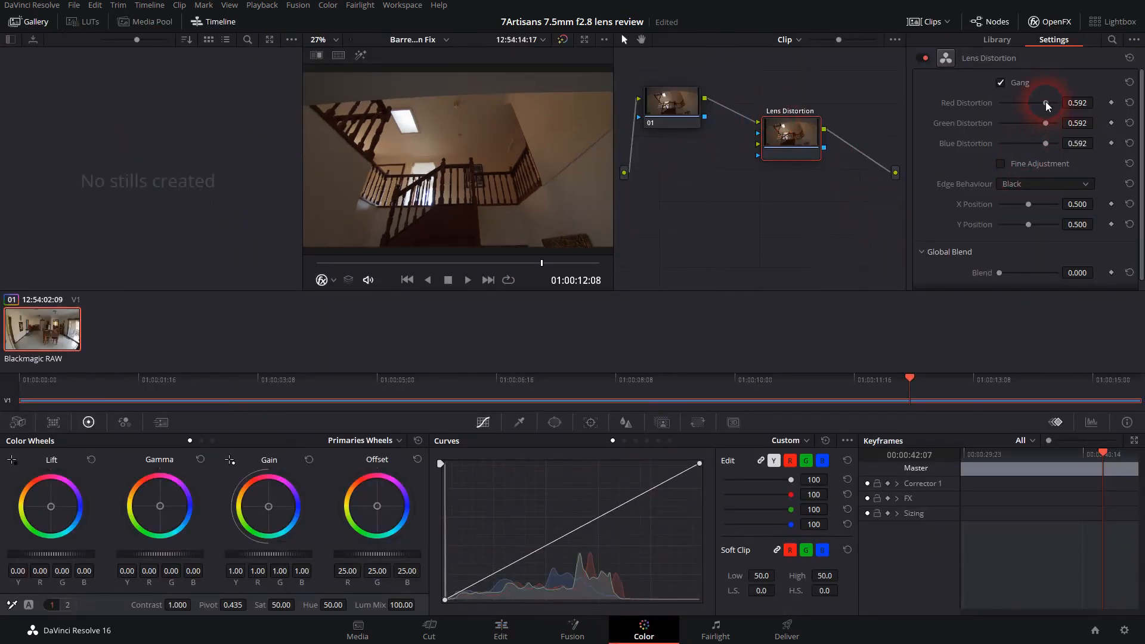
pyautogui.moveTo(1046, 102); pyautogui.dragTo(1071, 102)
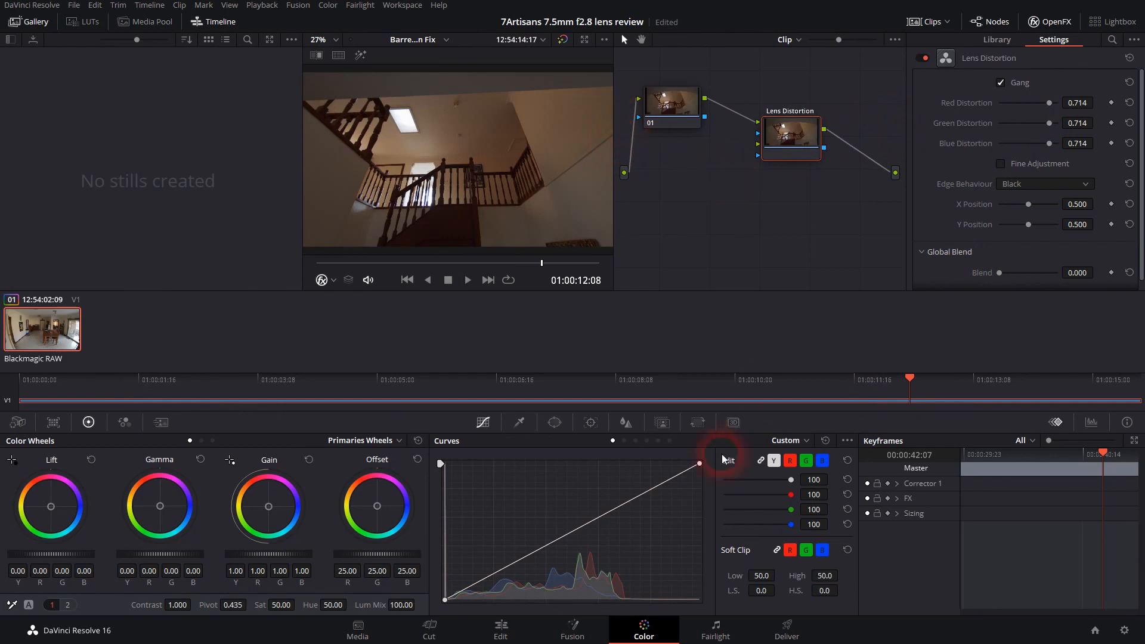
pyautogui.click(501, 628)
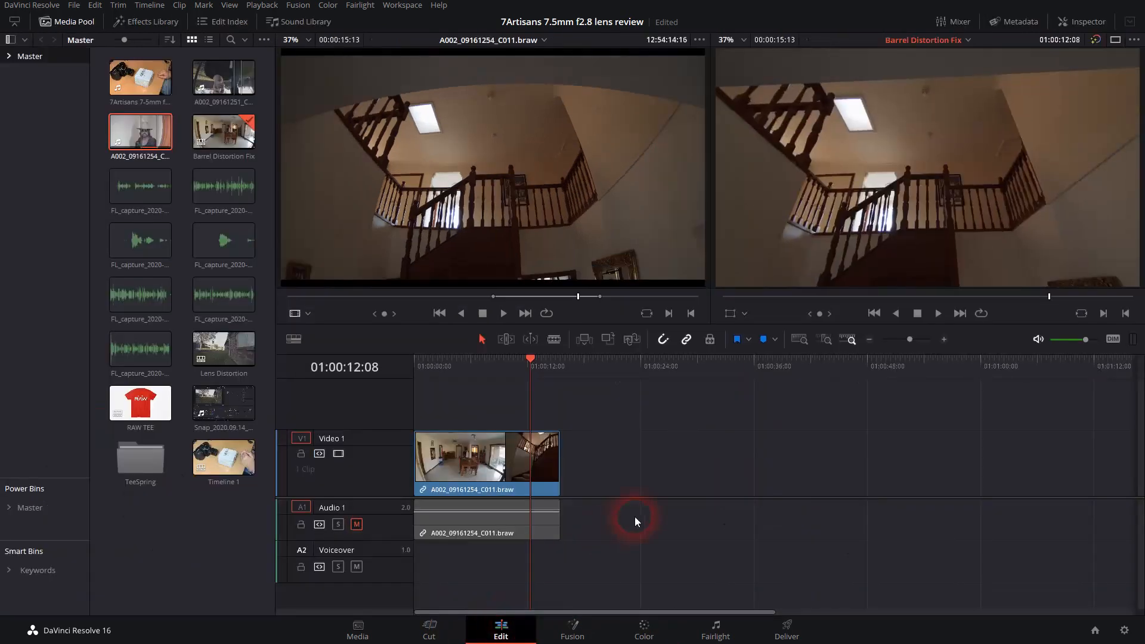